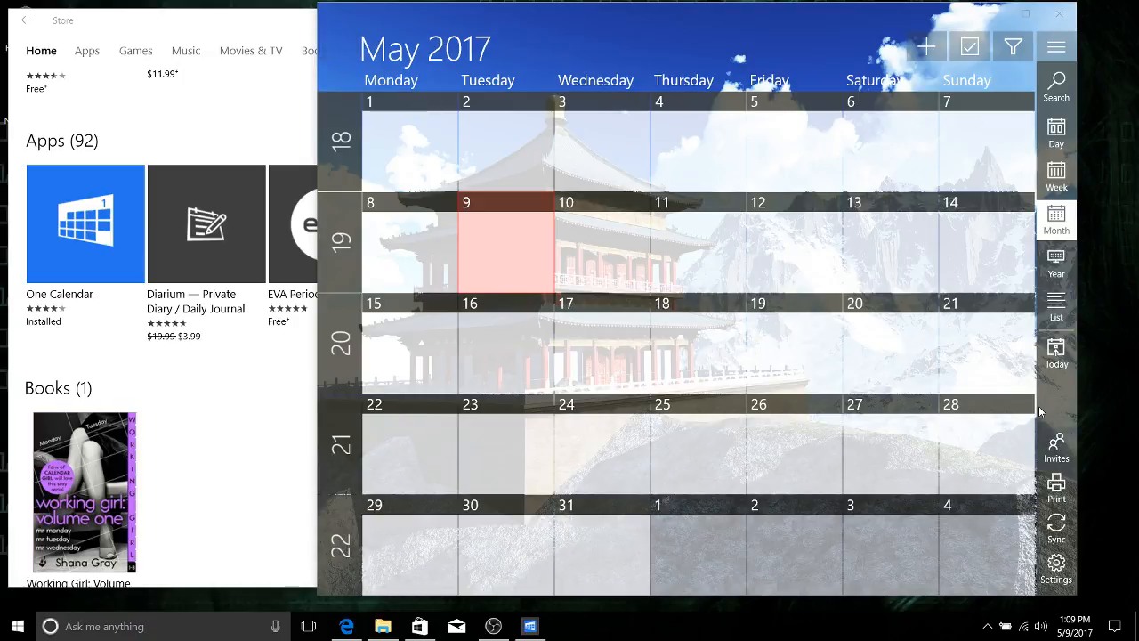
mouse_move(534, 64)
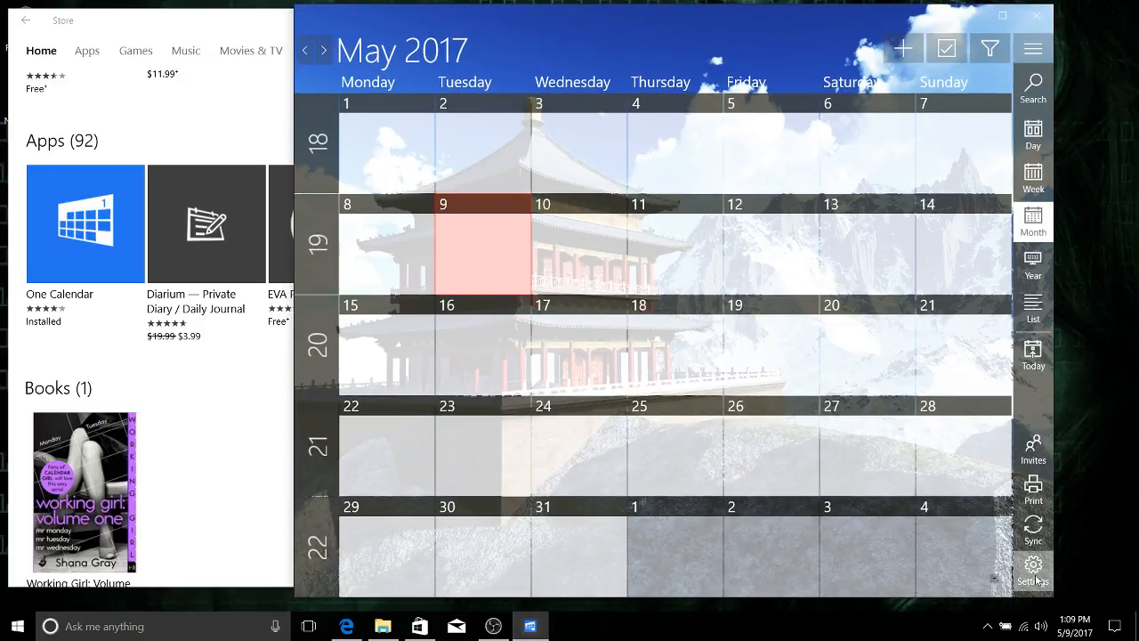
mouse_move(966, 463)
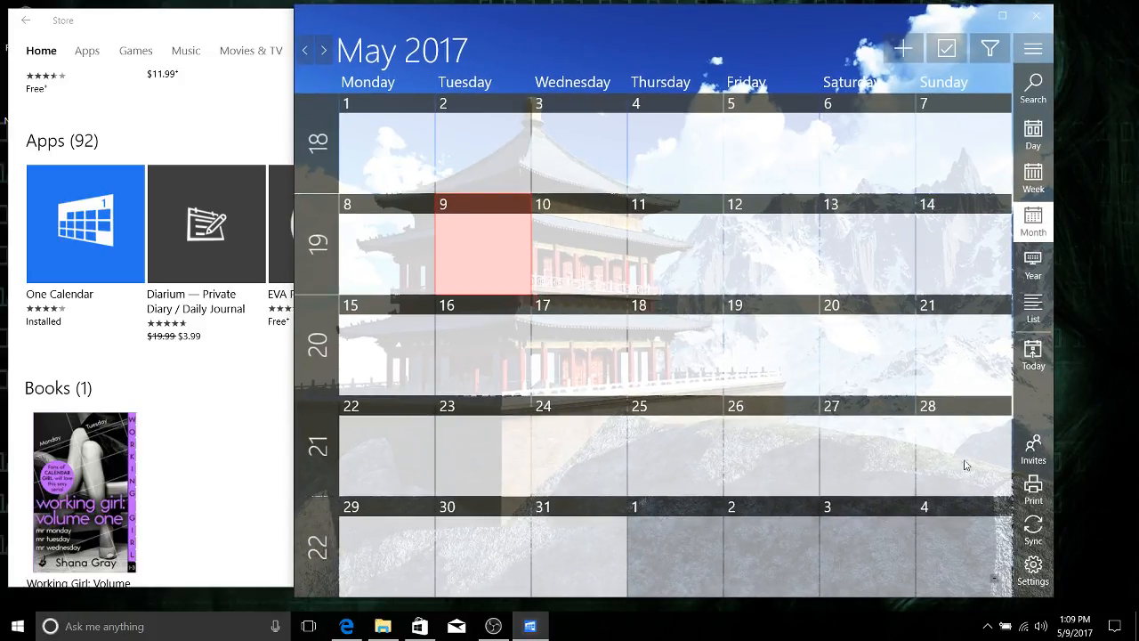
- Open Settings in the right-hand sidebar to begin adding a calendar account
left_click(1032, 569)
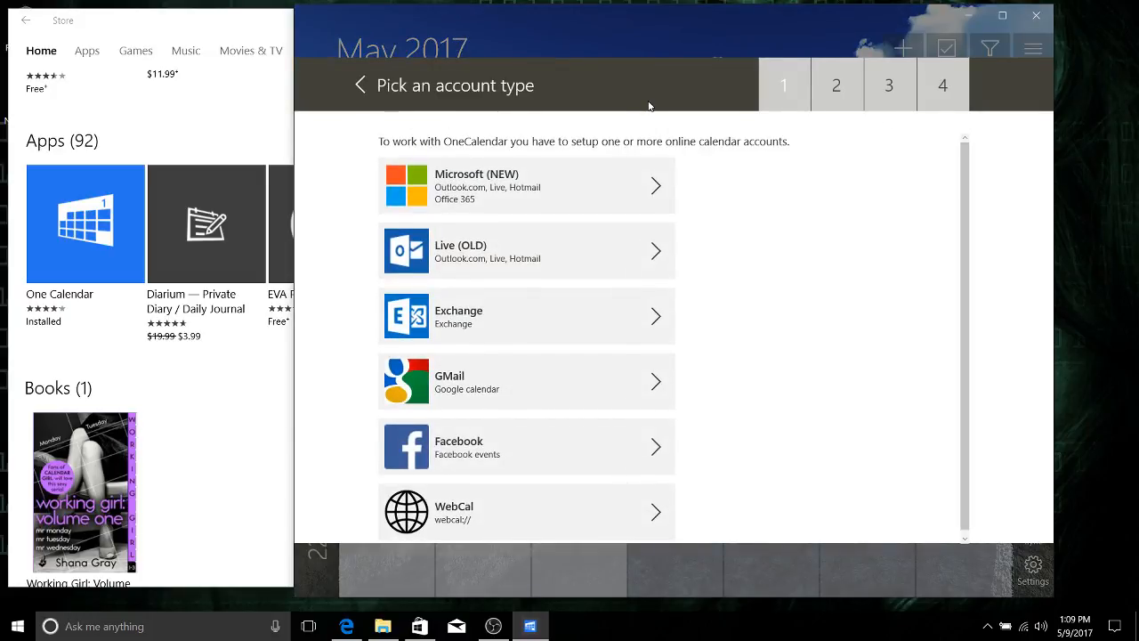
mouse_move(599, 377)
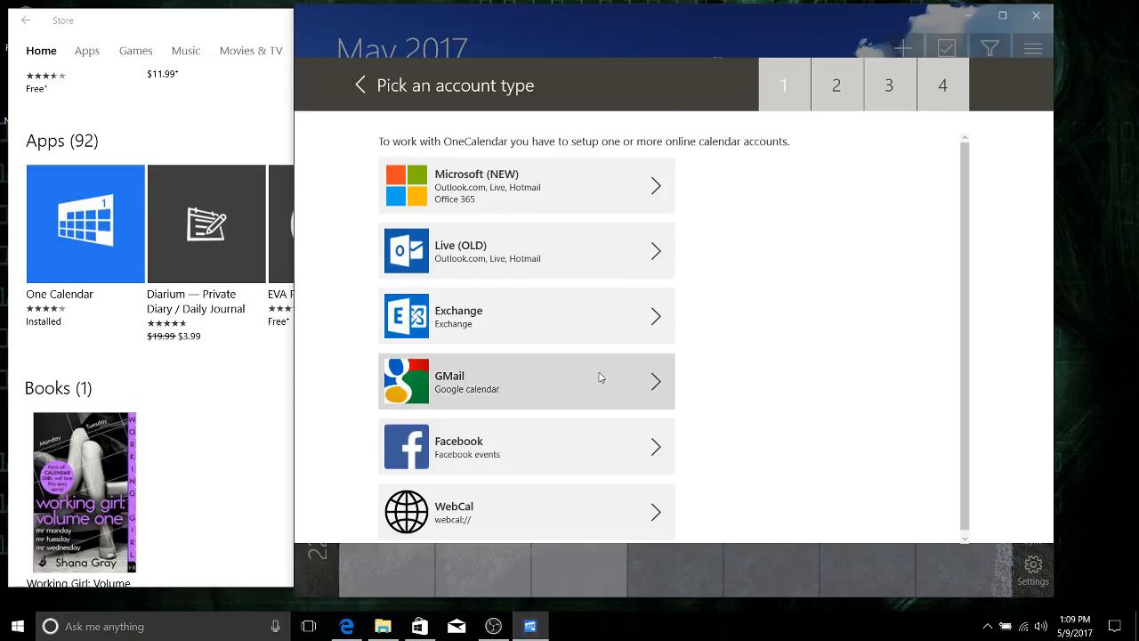
mouse_move(595, 379)
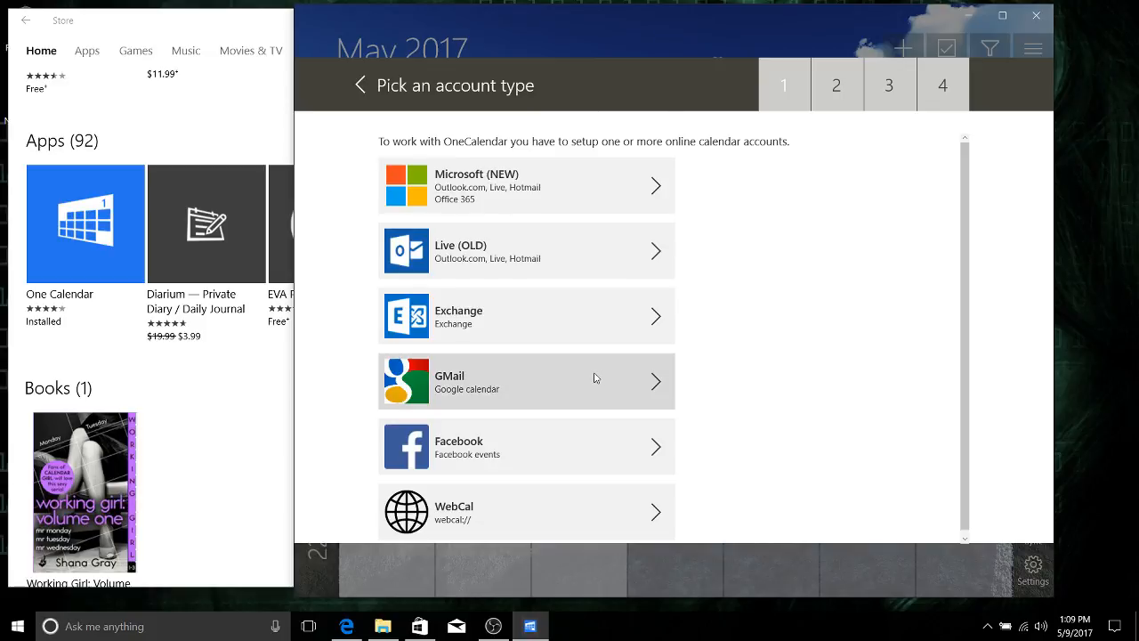
mouse_move(494, 392)
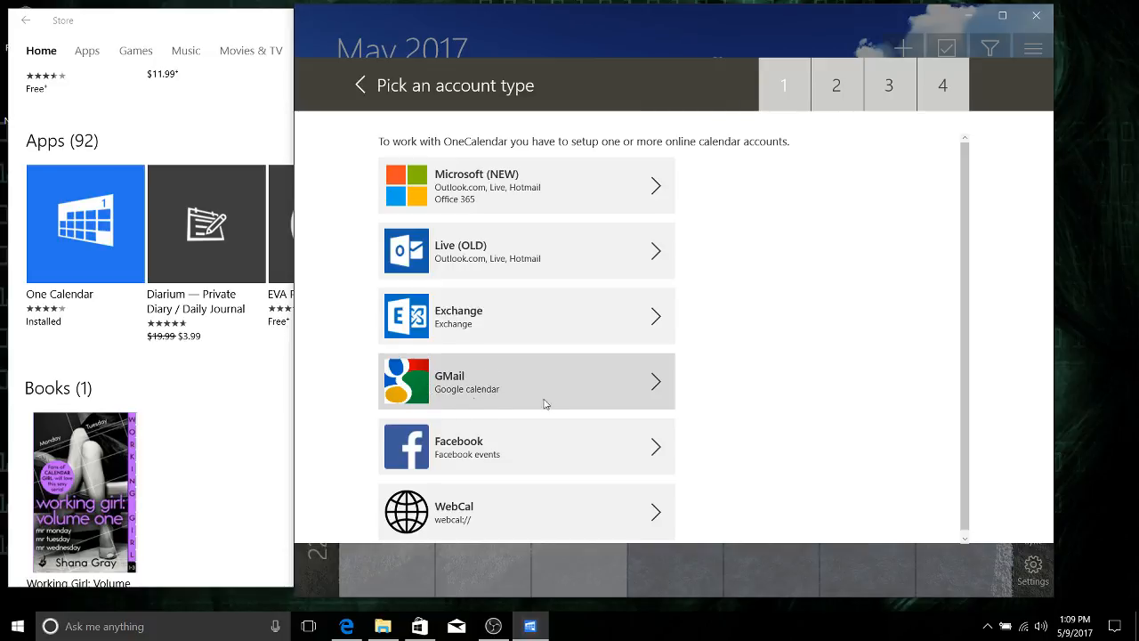
mouse_move(759, 247)
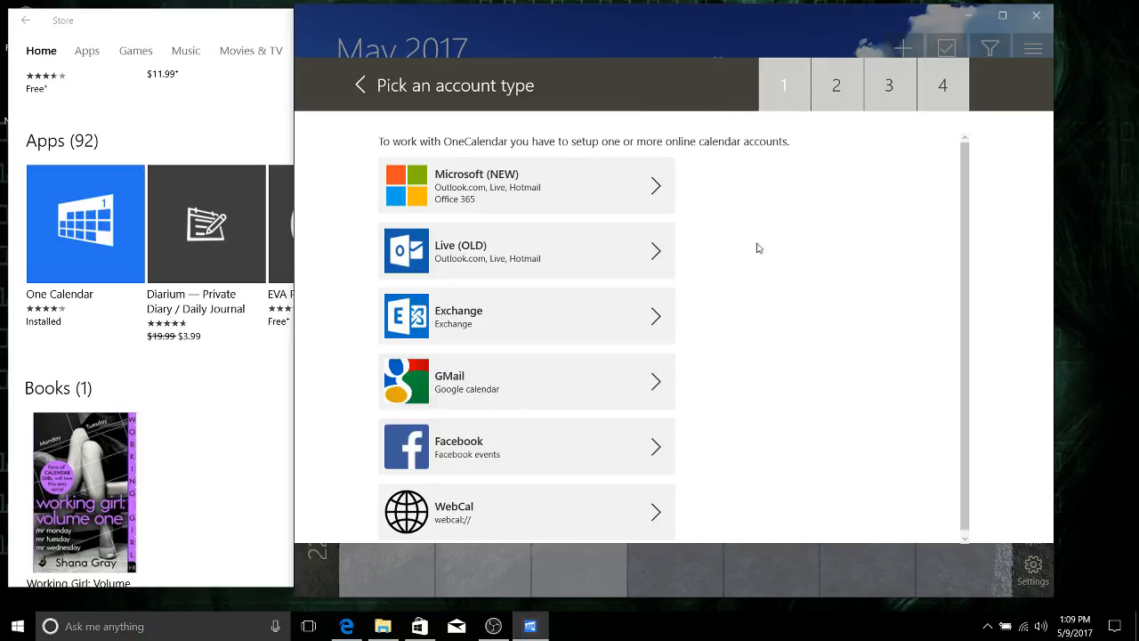
mouse_move(447, 213)
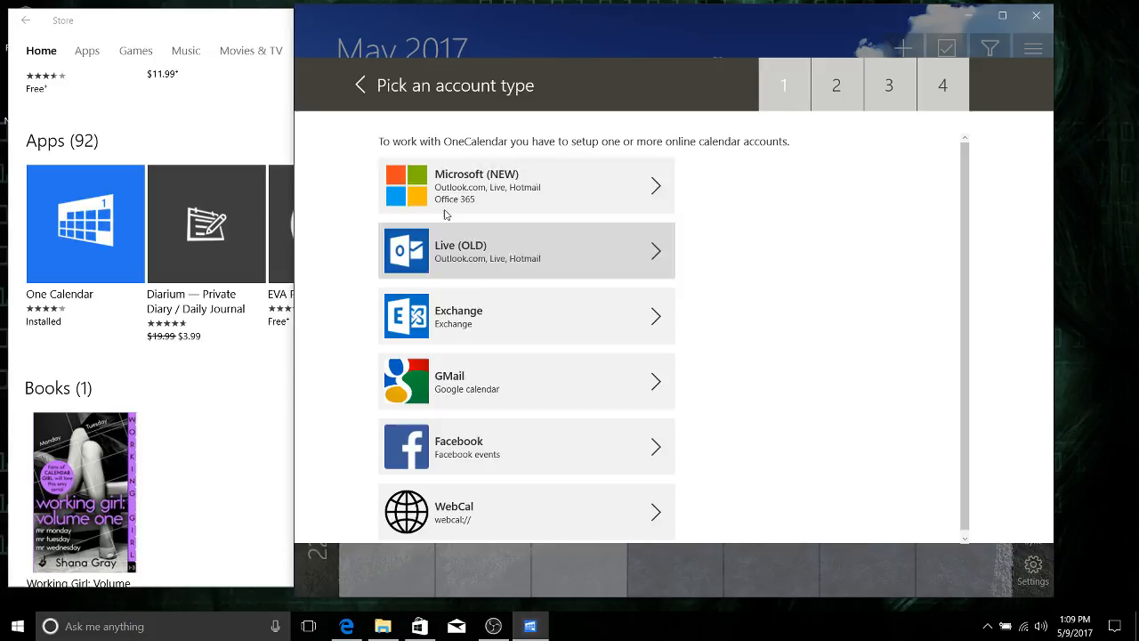
mouse_move(547, 393)
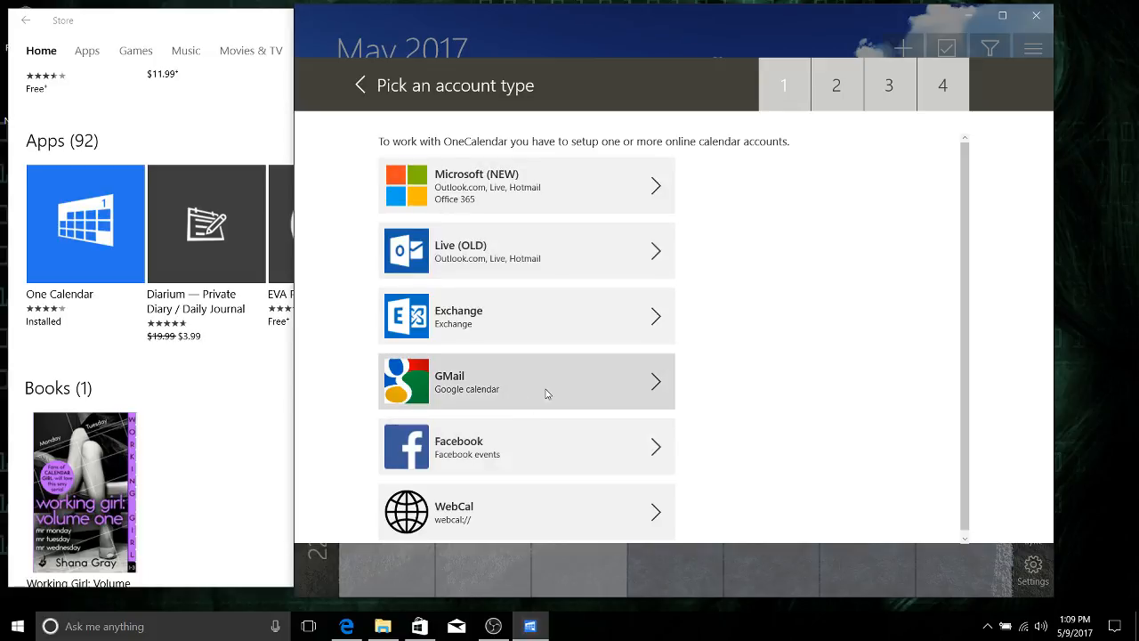
- Sign in with the Gmail account 'christutorialsyt' and its password
left_click(525, 381)
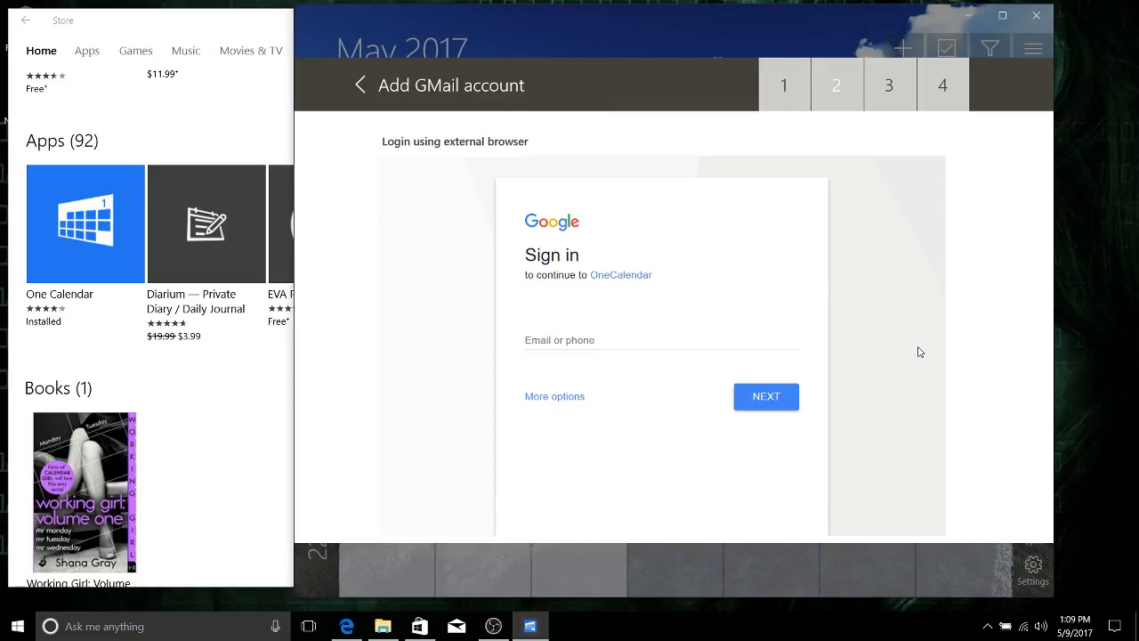
type("c")
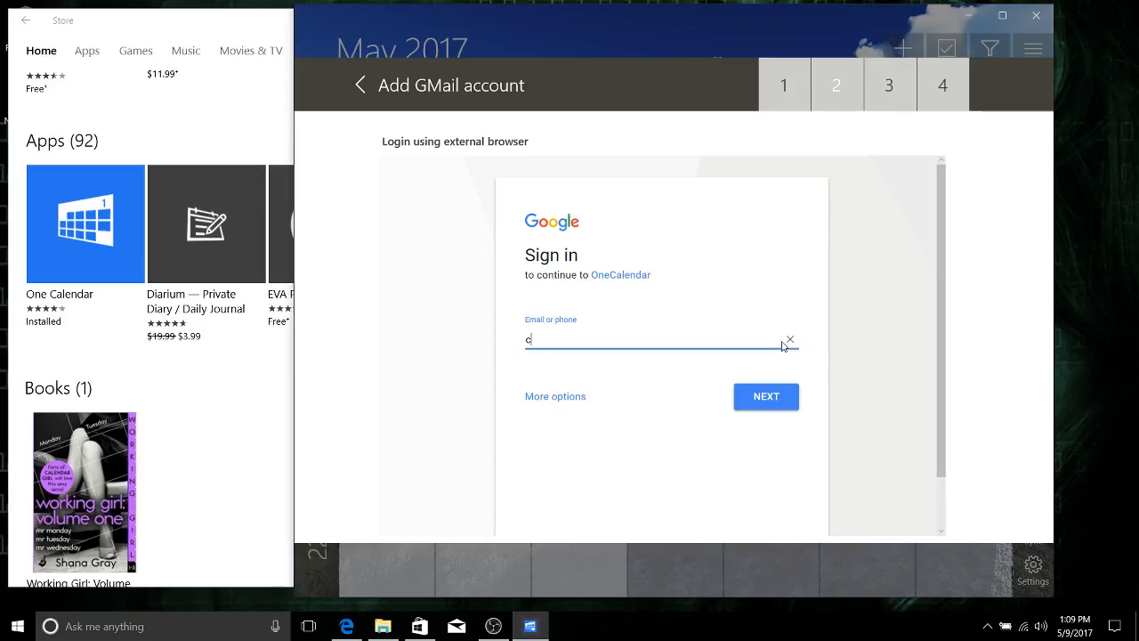
type("hristutorialsyt")
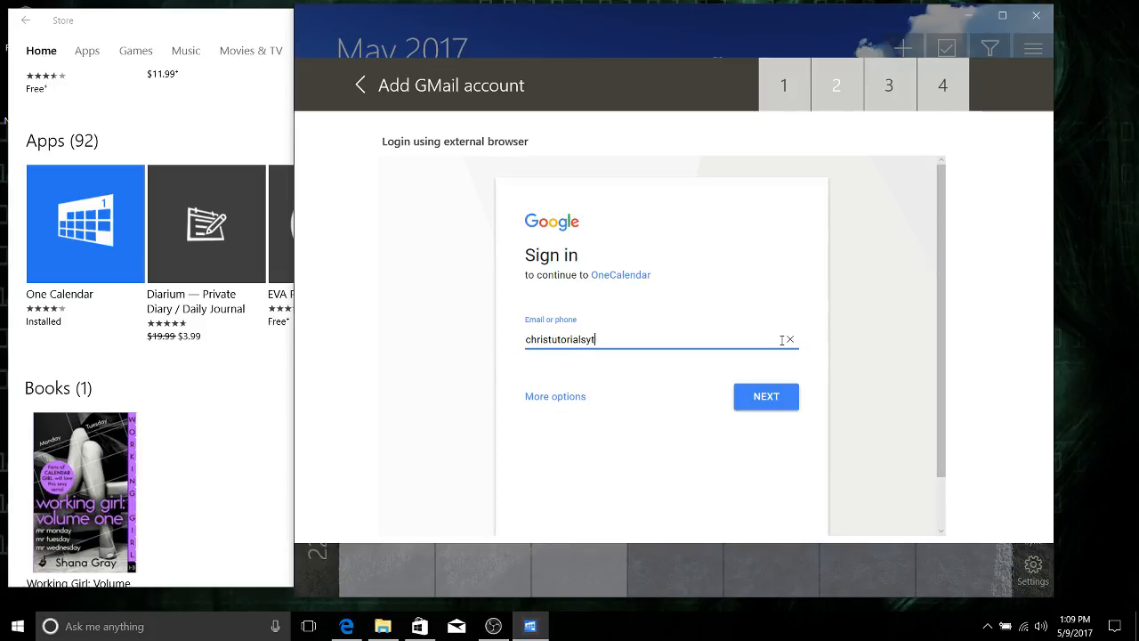
left_click(766, 396)
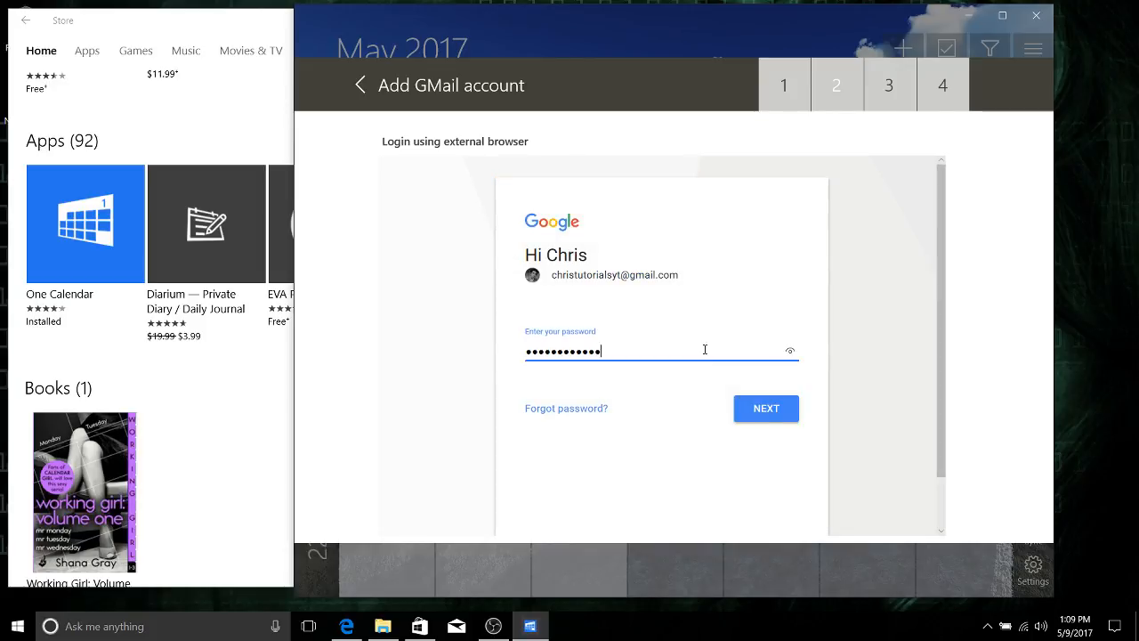
left_click(765, 408)
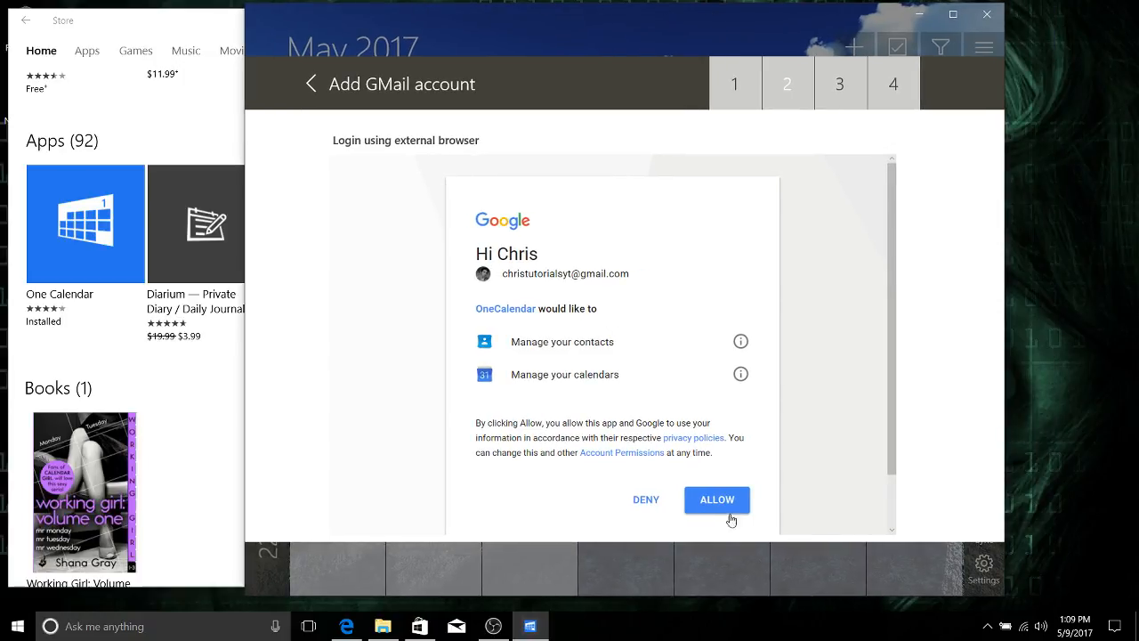
- Allow contacts and calendar access, then finish setup with all calendars ticked
left_click(716, 500)
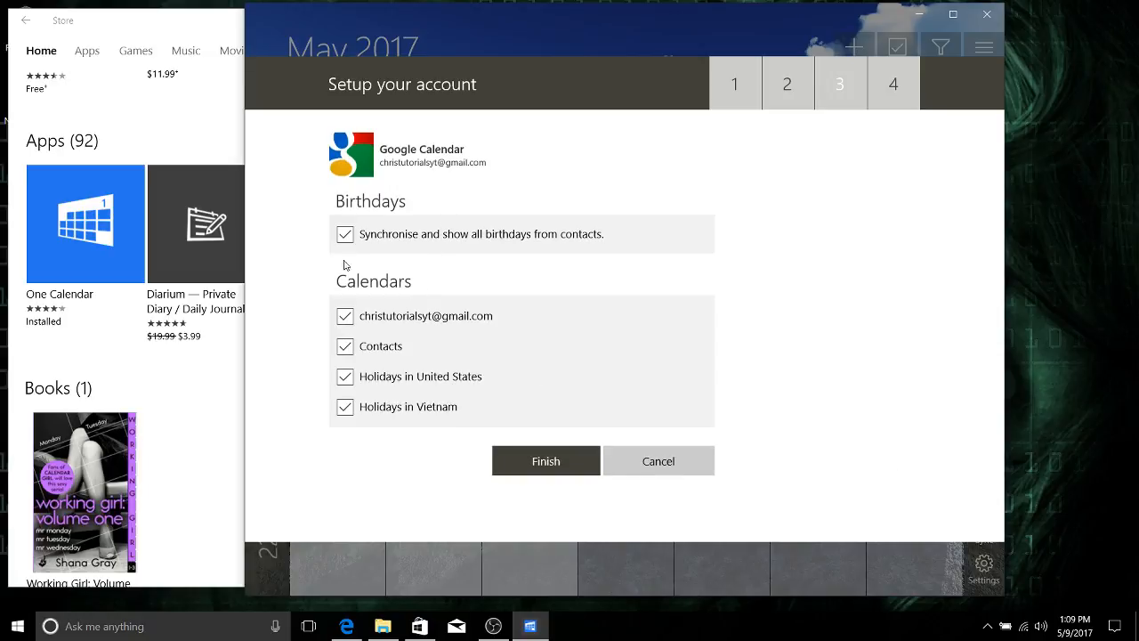
mouse_move(424, 326)
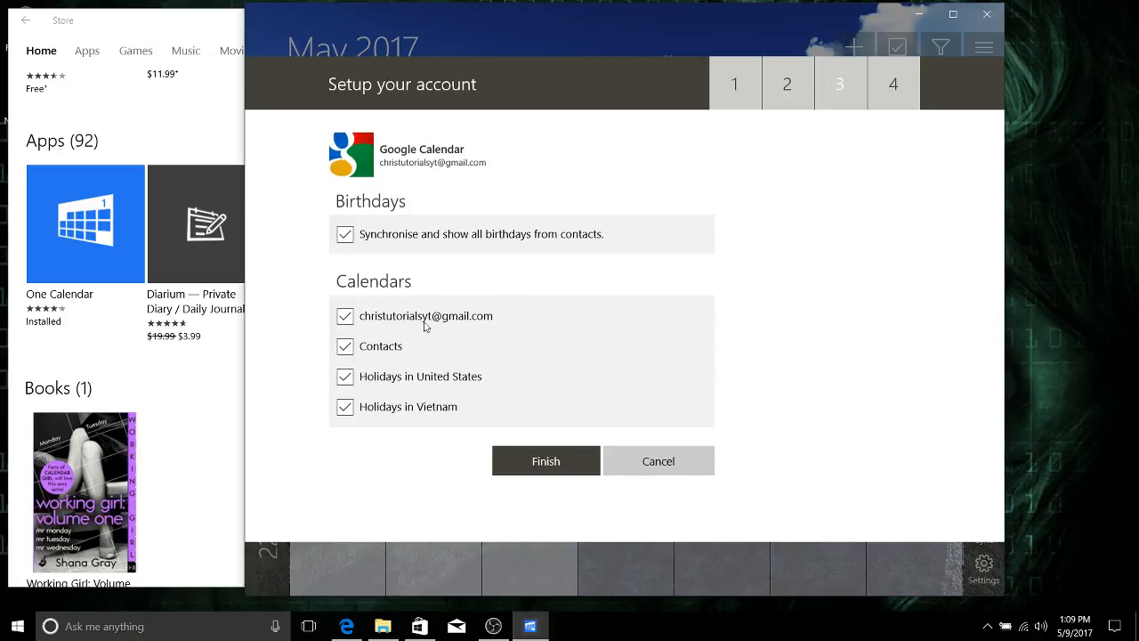
mouse_move(486, 339)
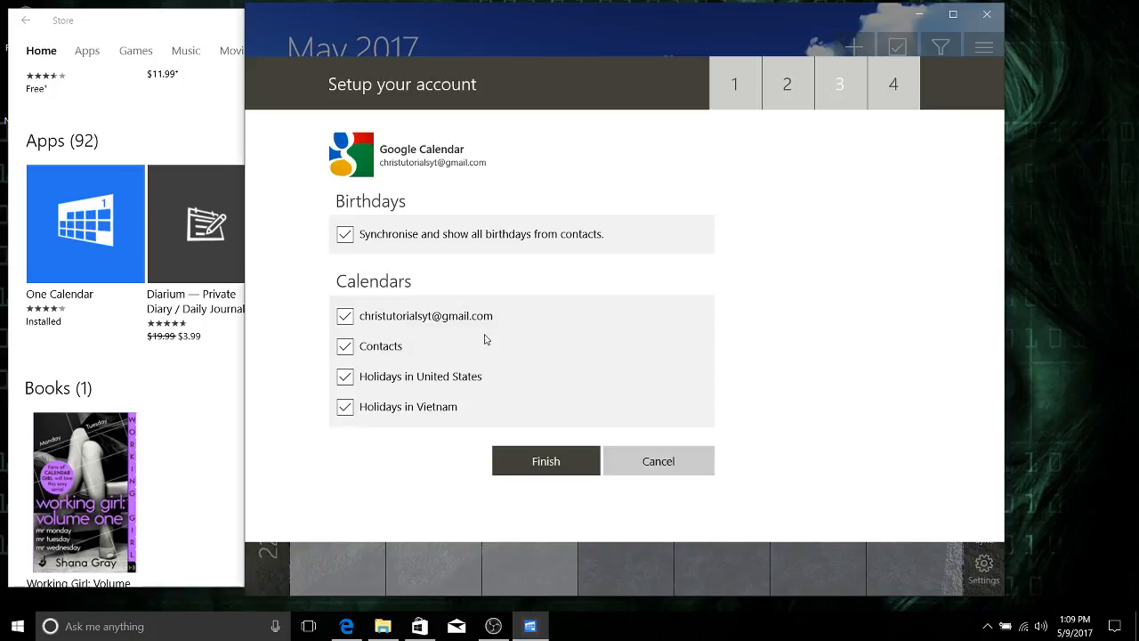
mouse_move(546, 460)
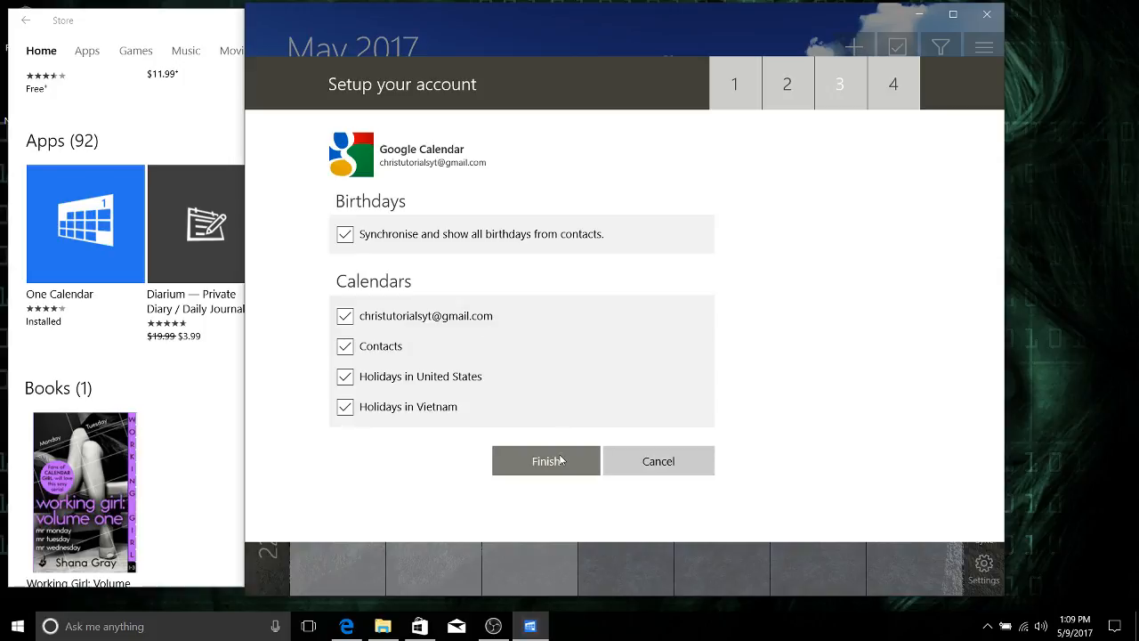
left_click(545, 460)
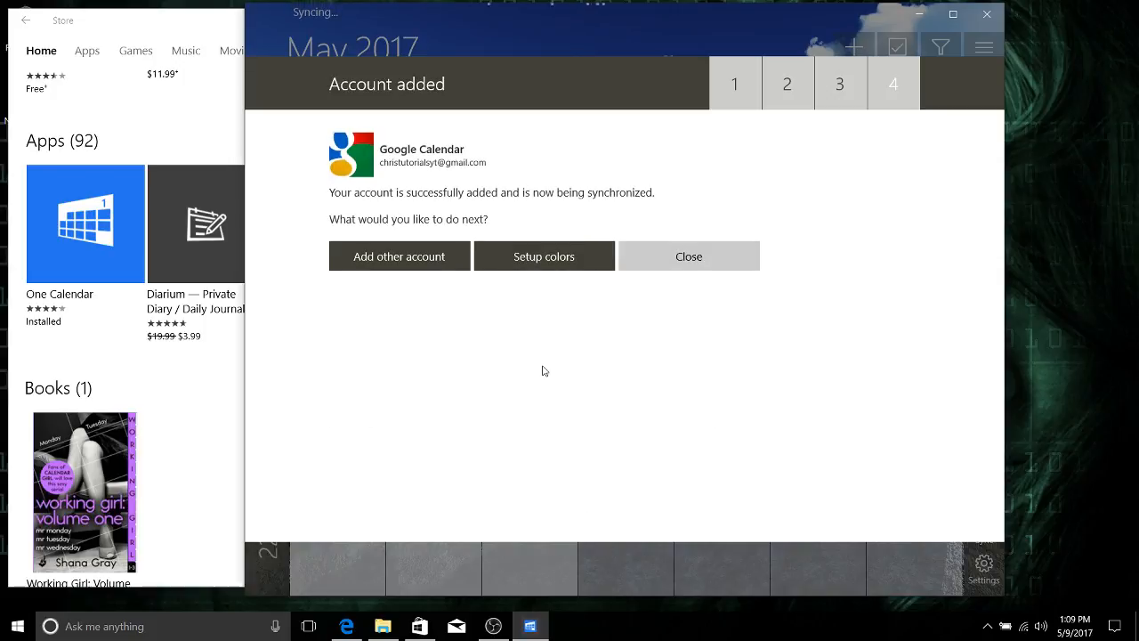
mouse_move(450, 201)
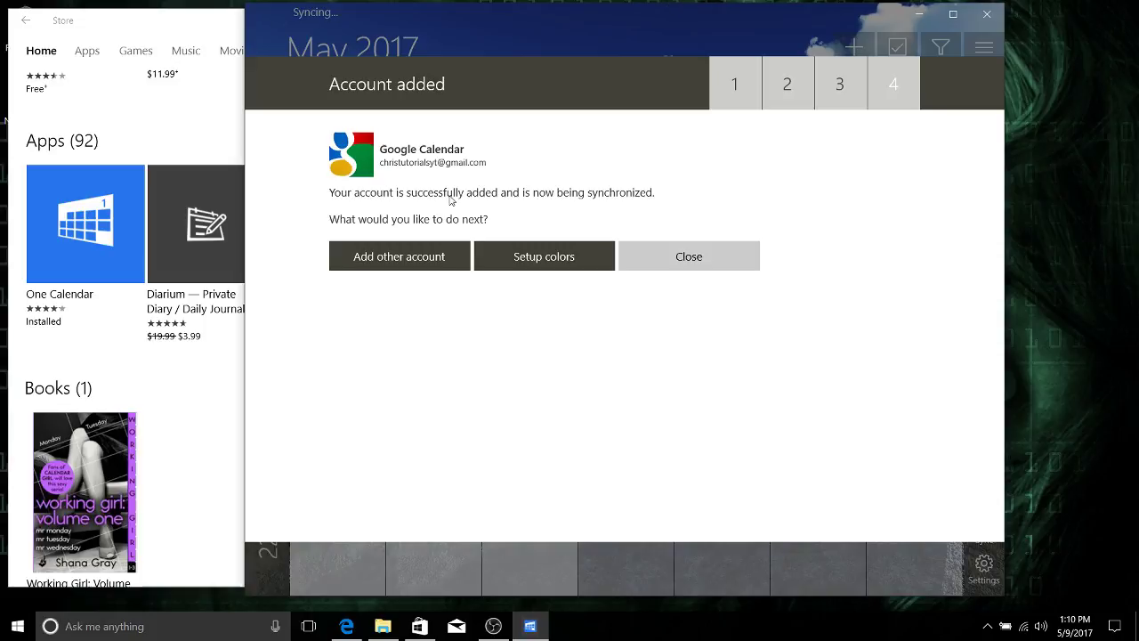
- Close the Account added page to see synced events and US holidays in May 2017
left_click(688, 256)
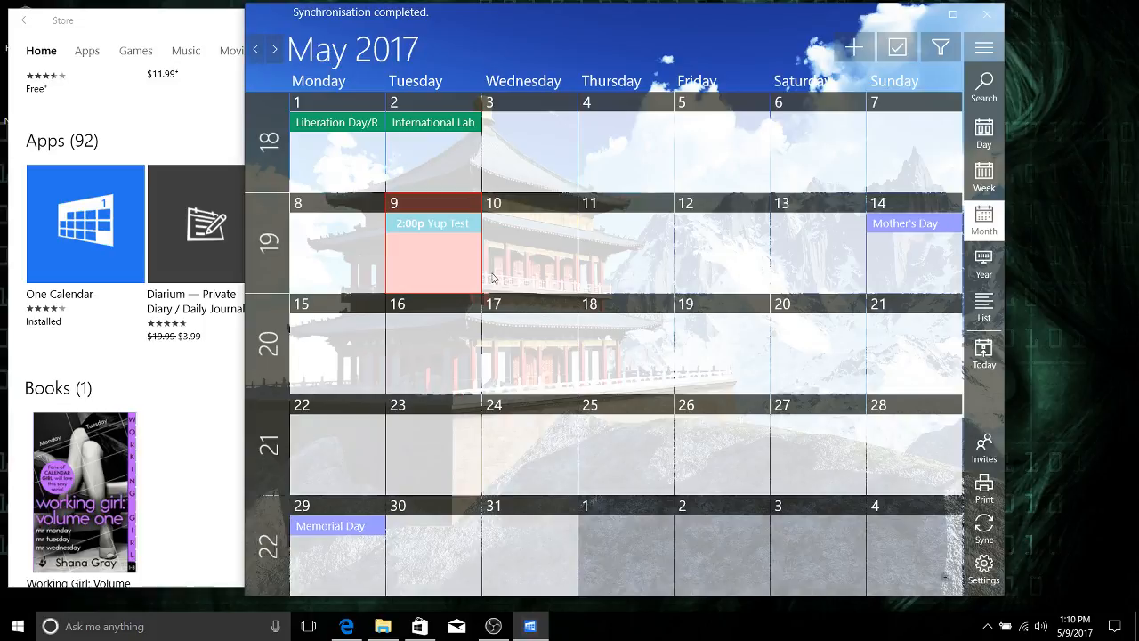
mouse_move(452, 217)
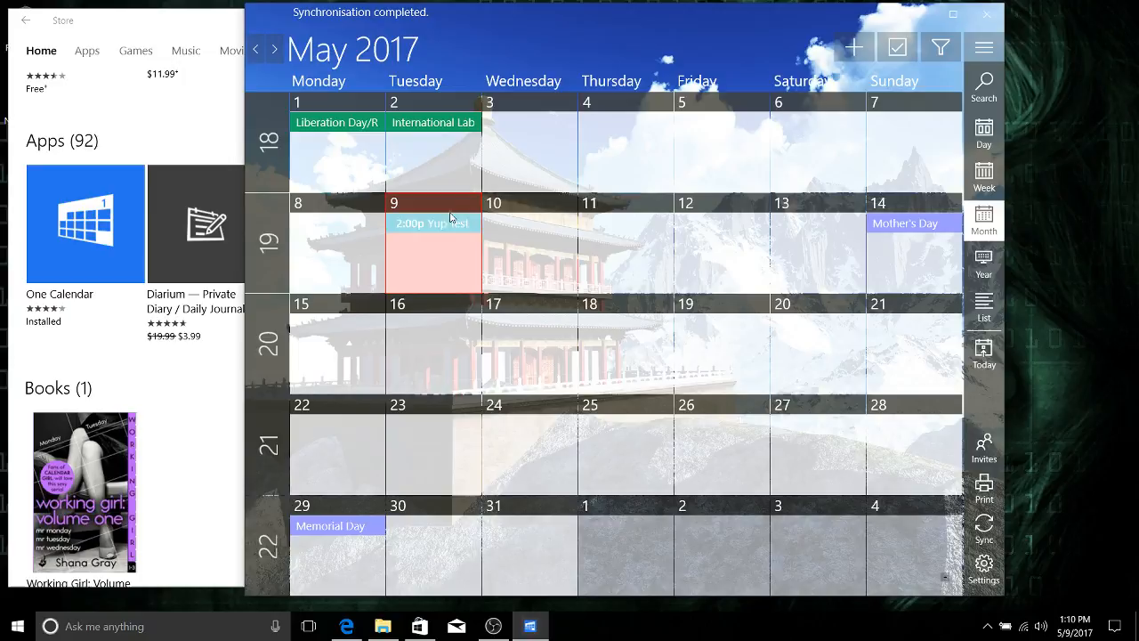
mouse_move(444, 247)
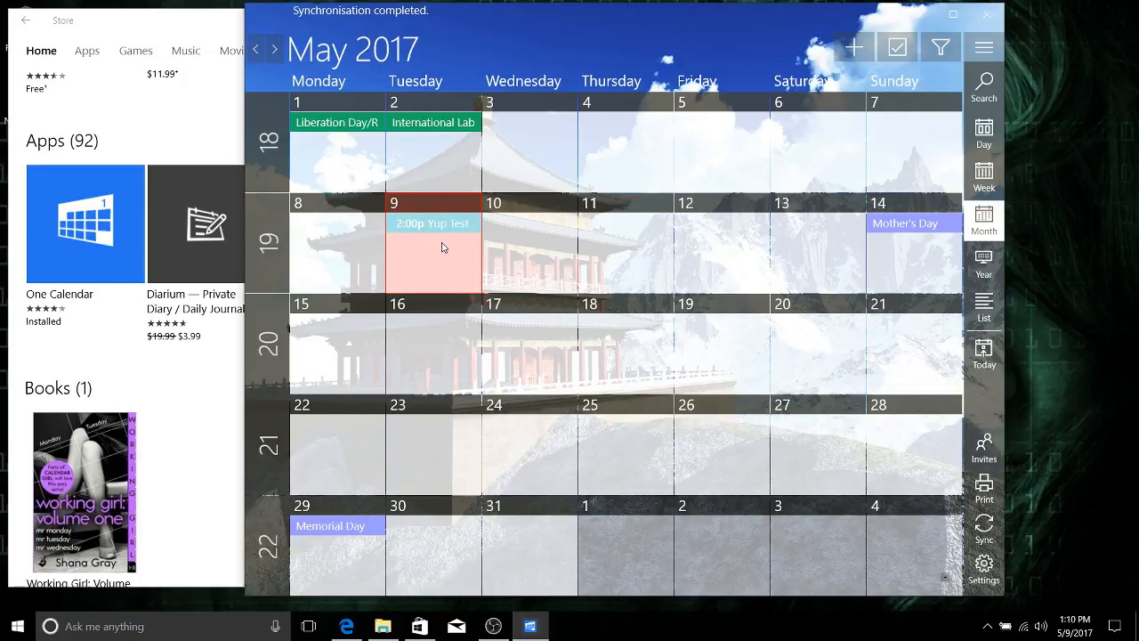
mouse_move(586, 255)
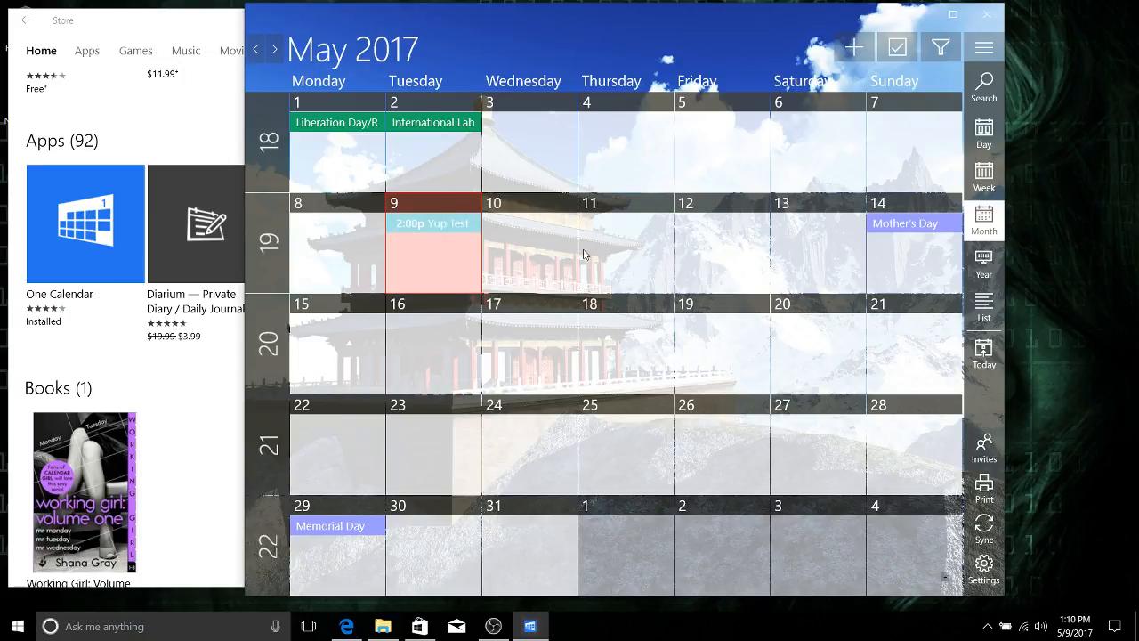
mouse_move(742, 388)
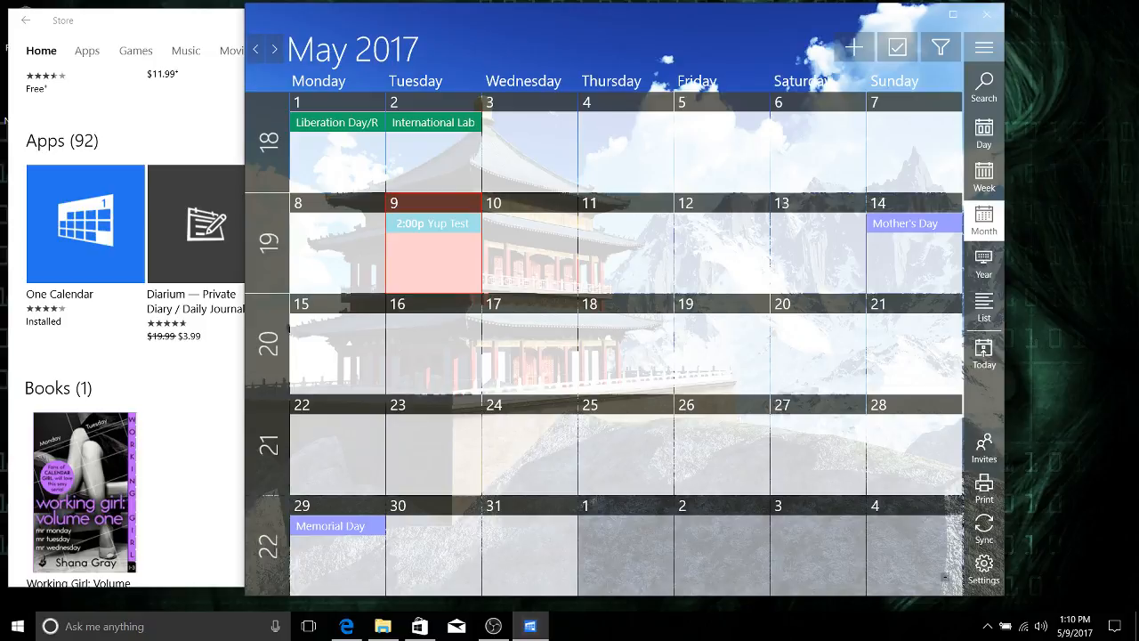
mouse_move(1077, 522)
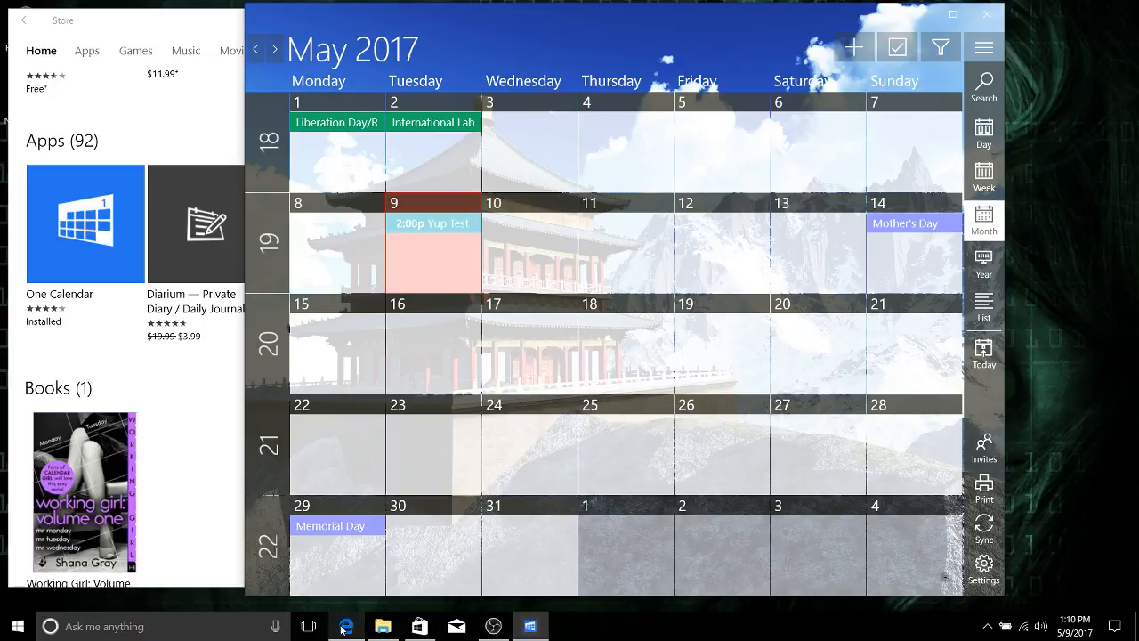
- Check the 2–3pm Yup Test on May 9 in Google Calendar's web week view
left_click(347, 626)
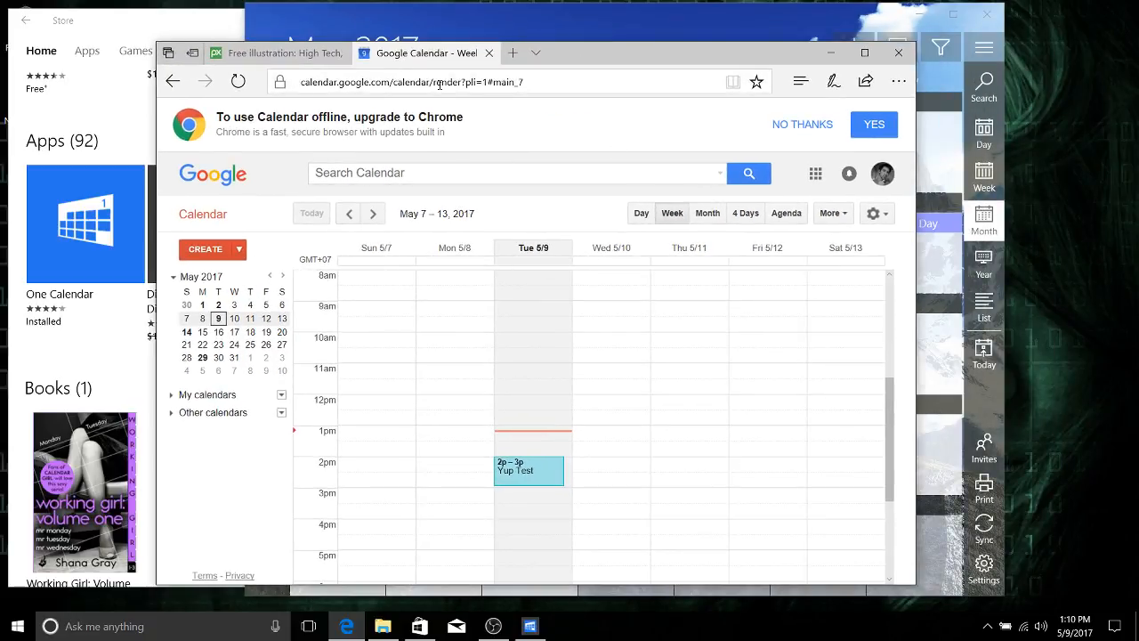
scroll("down", 3)
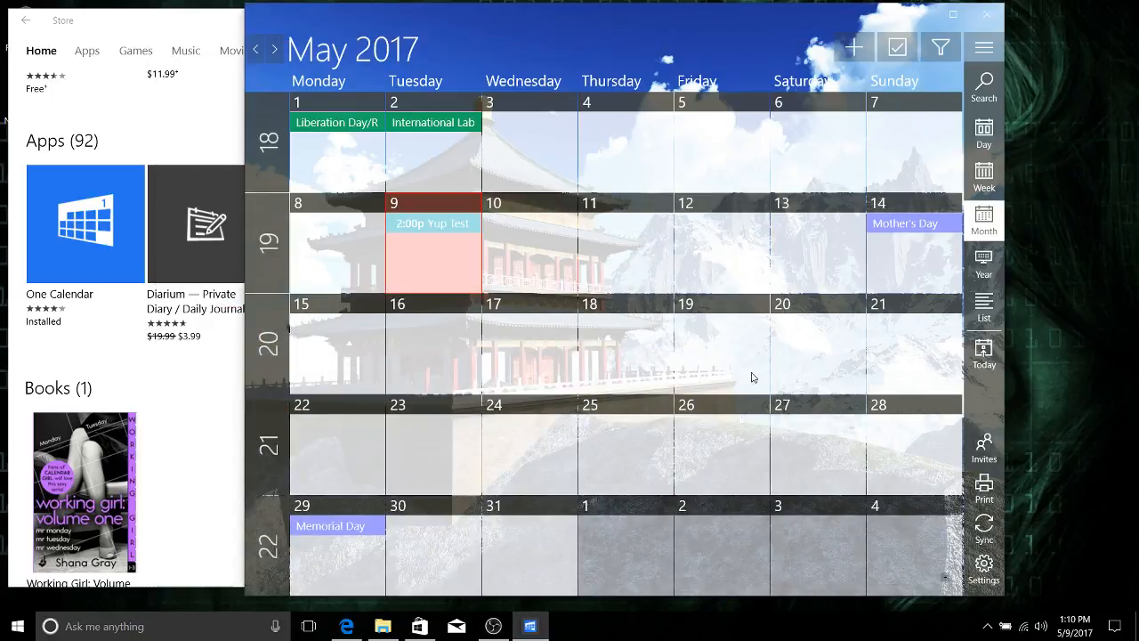
mouse_move(744, 257)
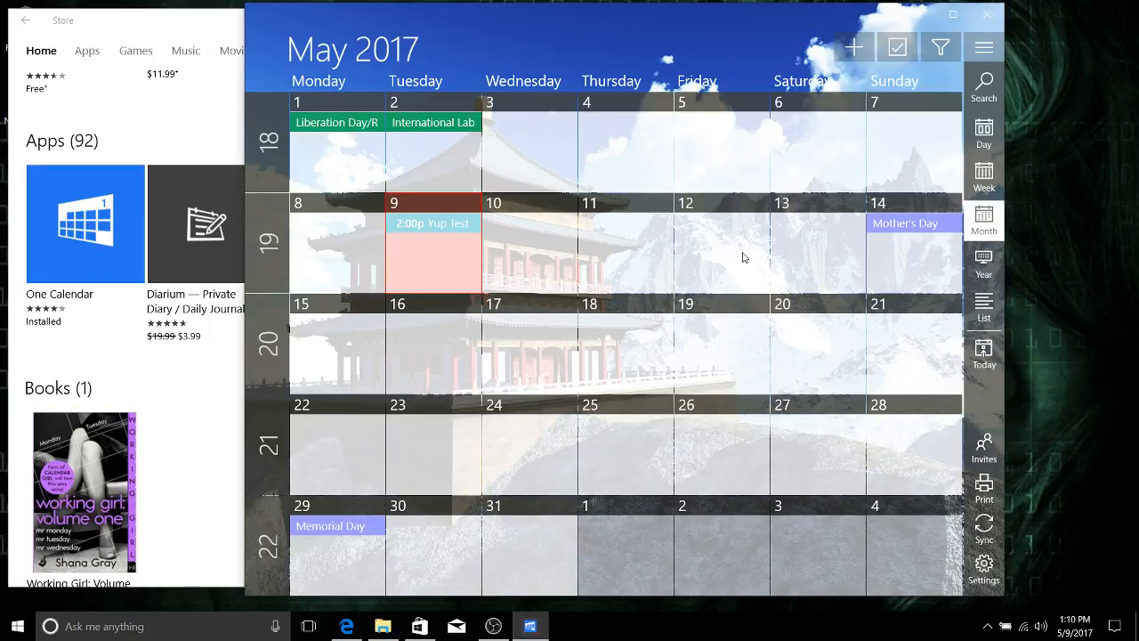
- Expand the taskbar's hidden system tray icons
left_click(986, 625)
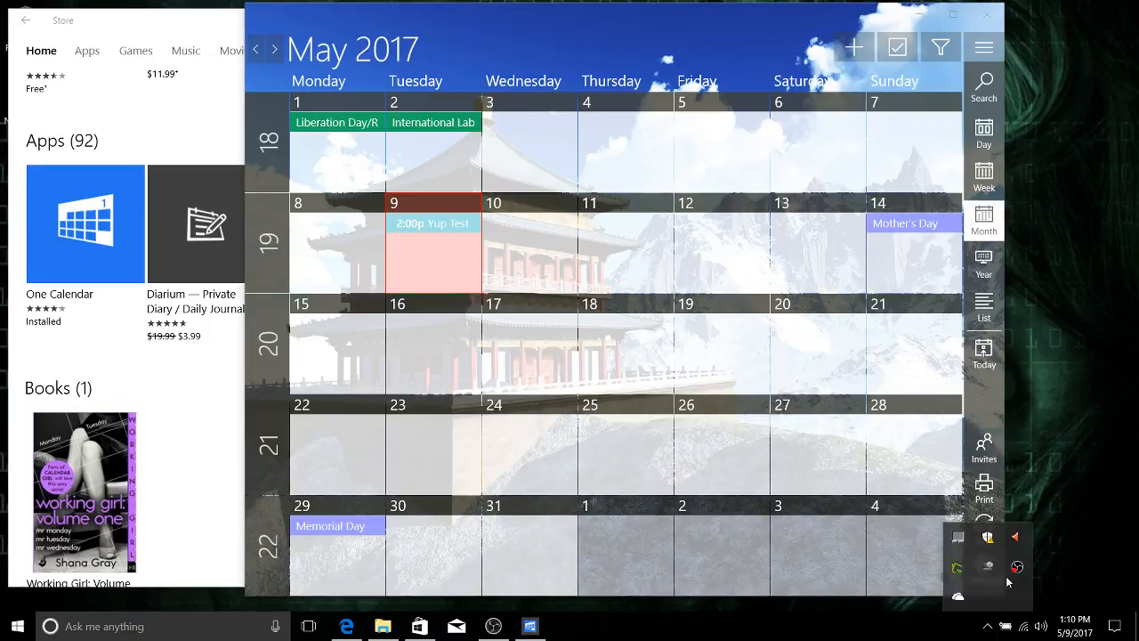